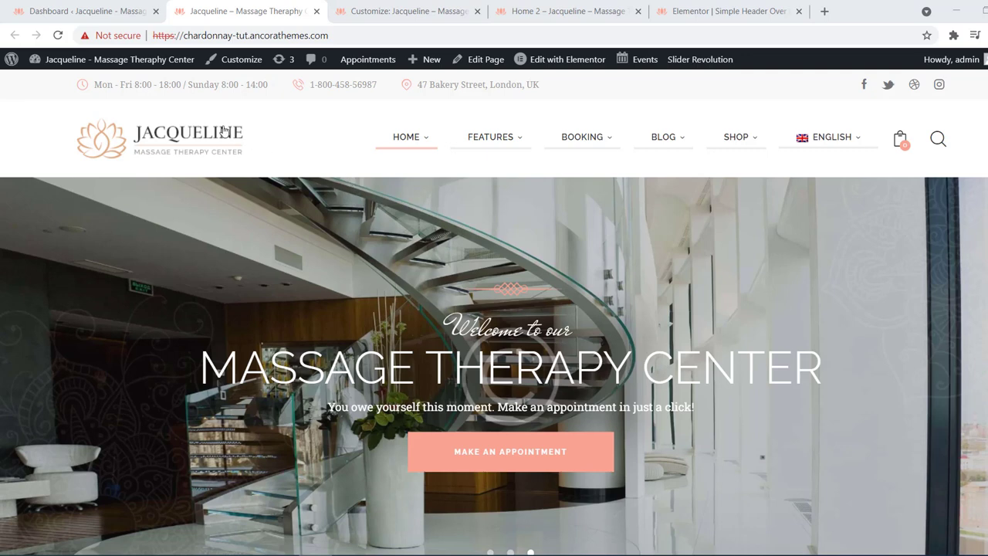
pyautogui.moveTo(208, 160)
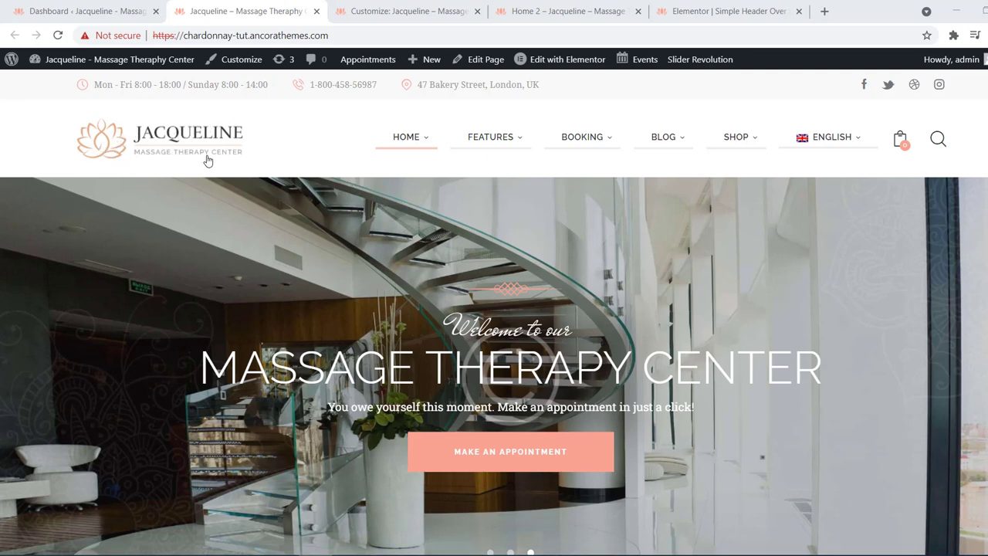
# Bring up the context menu on the admin-bar Customize link to open it in a new tab.
pyautogui.rightClick(241, 58)
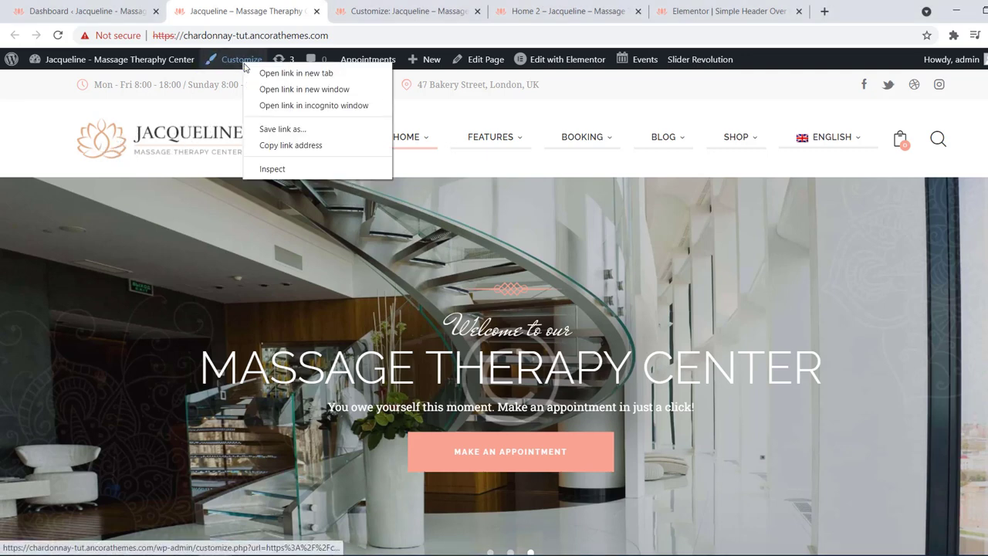
pyautogui.moveTo(296, 73)
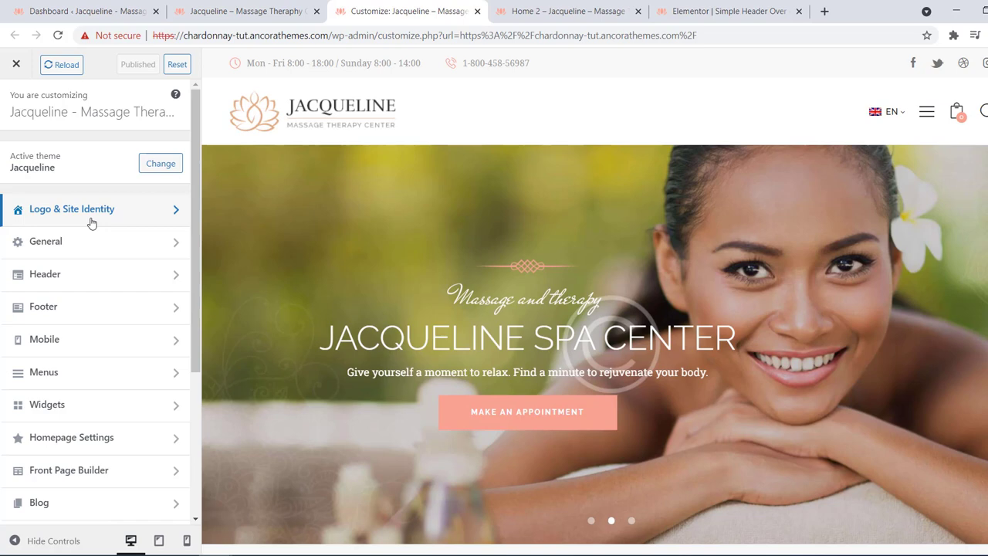
# Show the Logo section of Logo & Site Identity with the current Jacqueline logo.
pyautogui.click(71, 208)
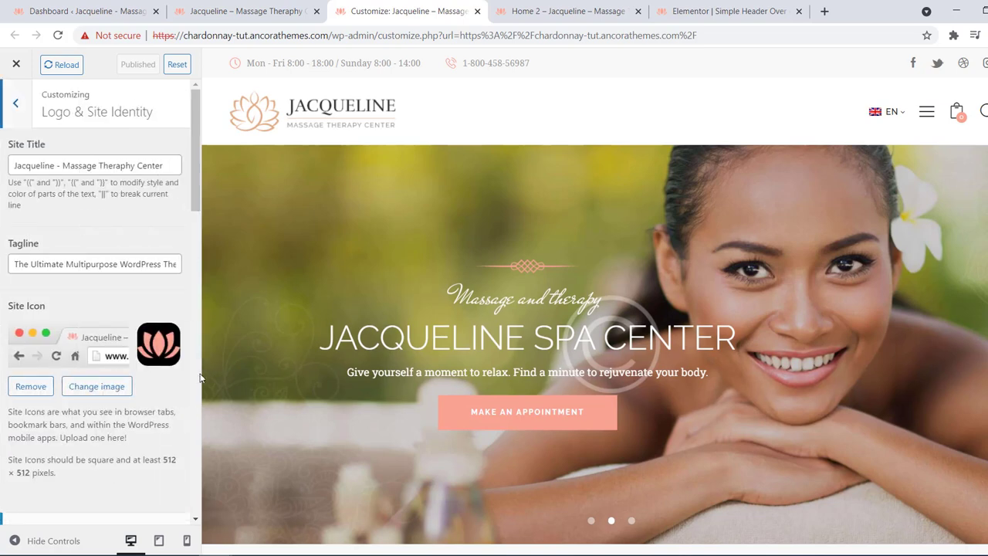
pyautogui.moveTo(198, 193)
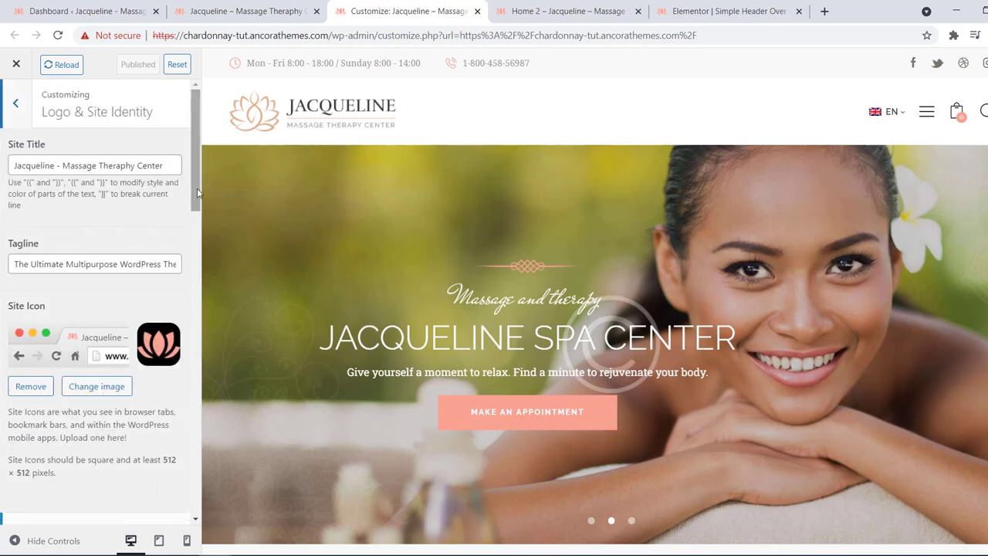
pyautogui.scroll(-3)
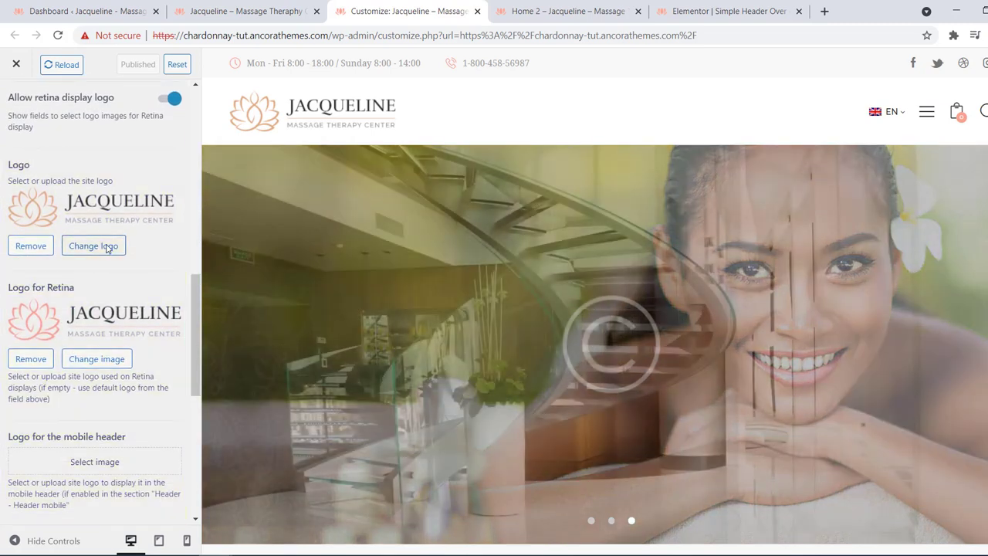
# Select the LogoName image from the Media Library as the new site logo.
pyautogui.click(93, 245)
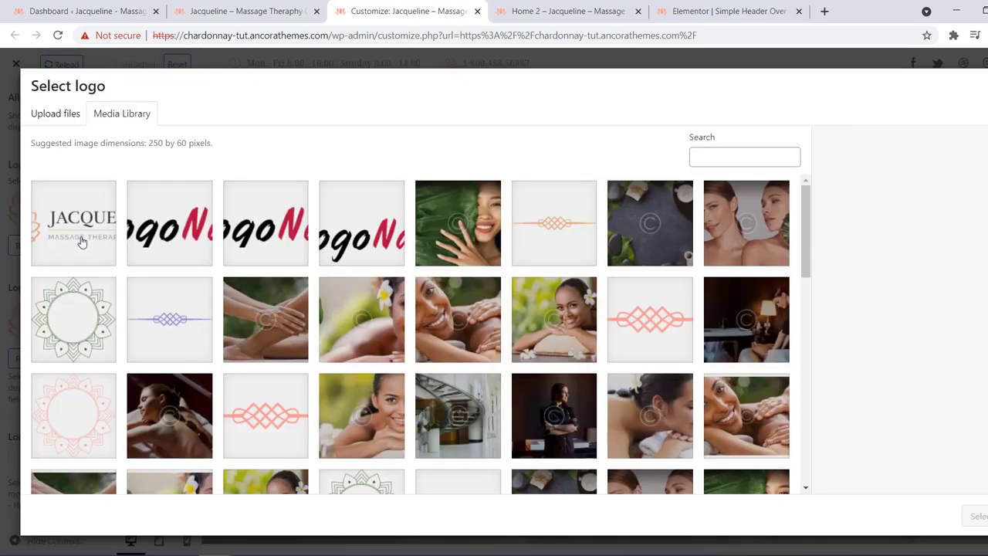
pyautogui.moveTo(193, 231)
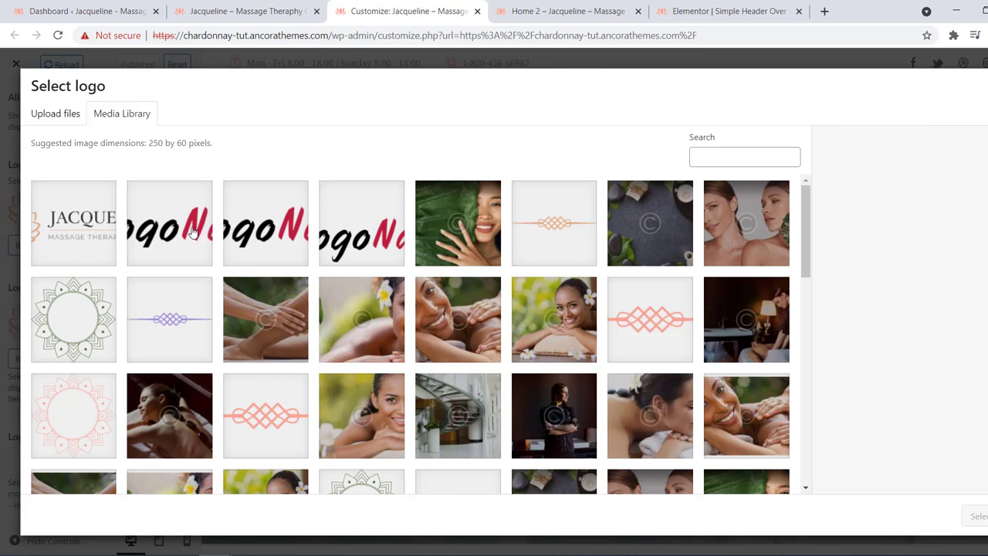
pyautogui.click(56, 114)
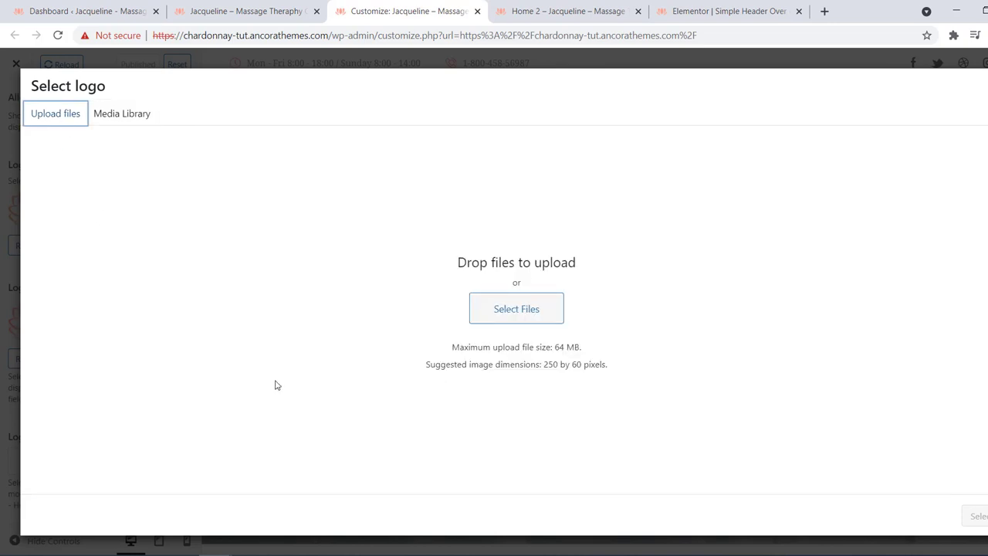
pyautogui.moveTo(207, 154)
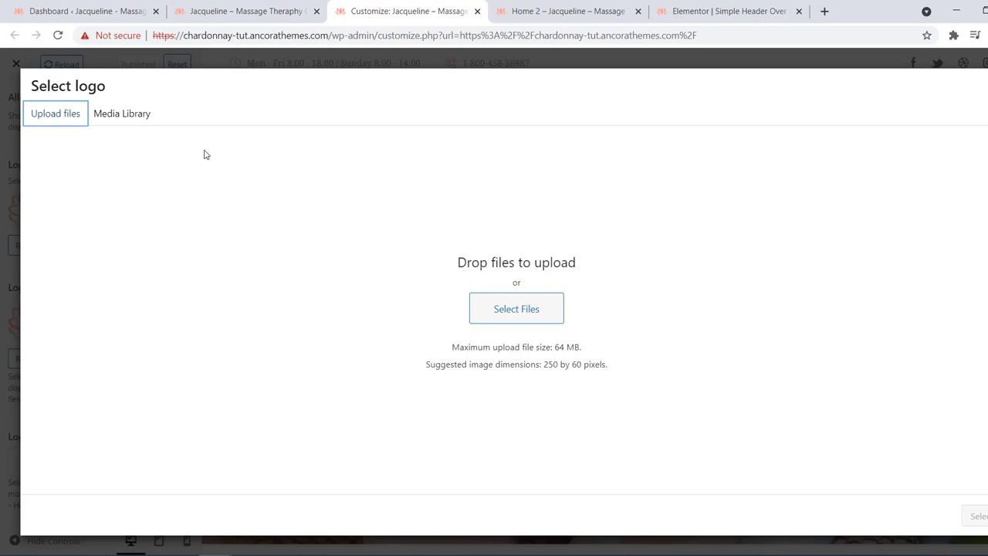
pyautogui.click(122, 114)
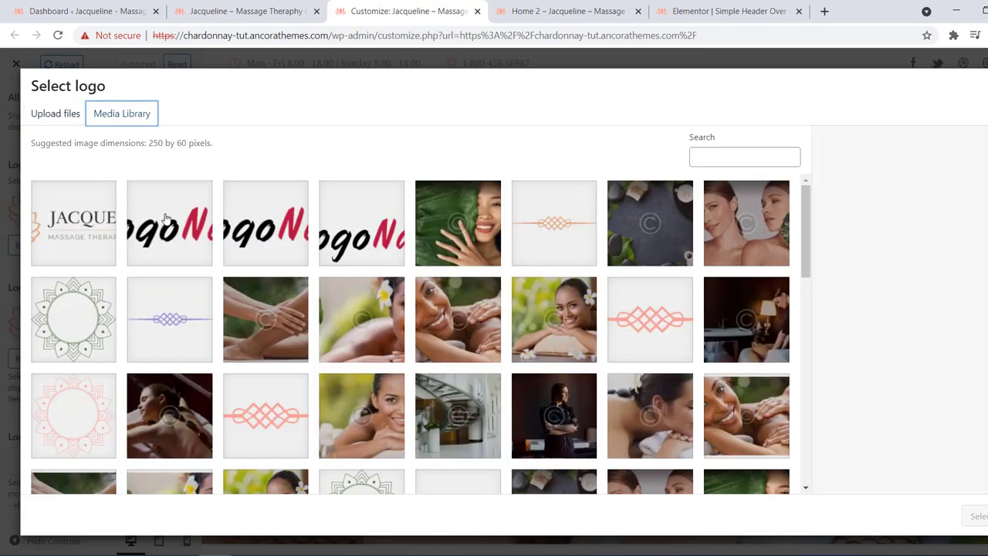
pyautogui.click(170, 222)
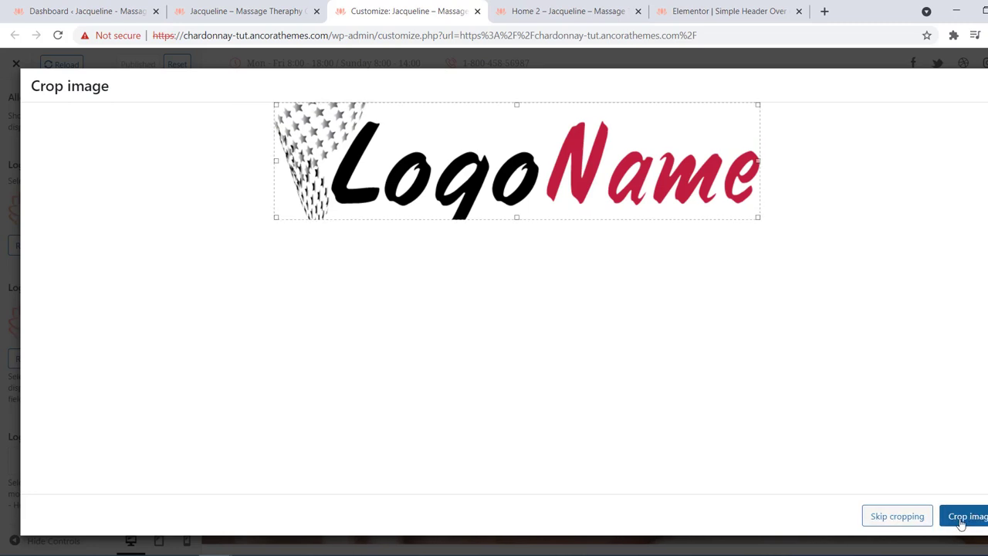
# Accept the LogoName crop and publish it as the site logo.
pyautogui.click(965, 516)
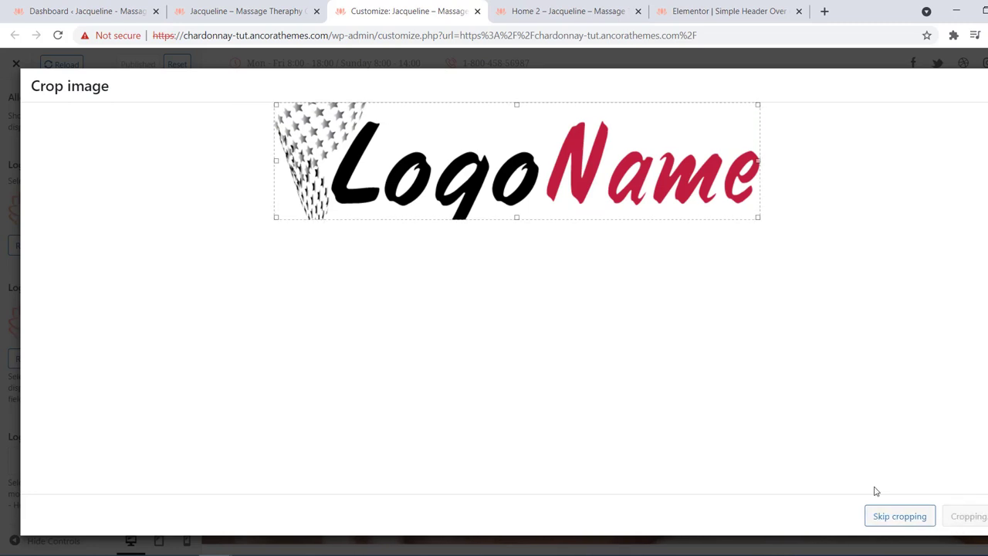
pyautogui.click(899, 515)
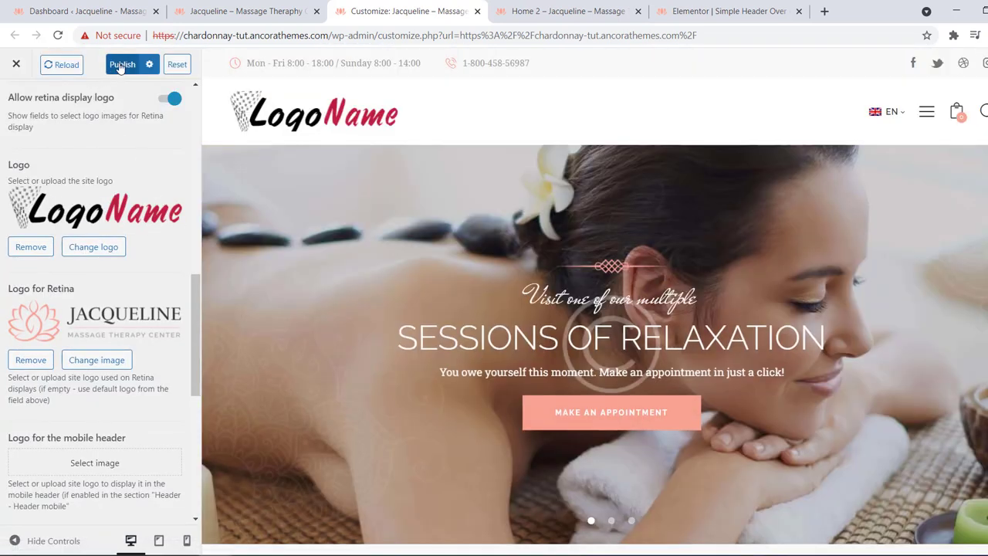
pyautogui.click(122, 65)
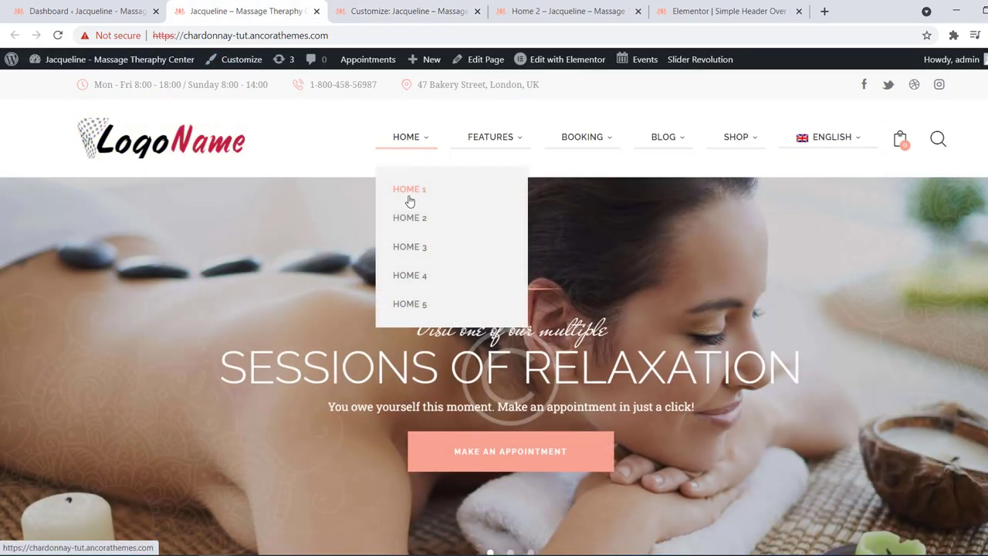
# From Home 2's Edit with Elementor menu, open the Simple Header Over template link in a new tab.
pyautogui.click(409, 216)
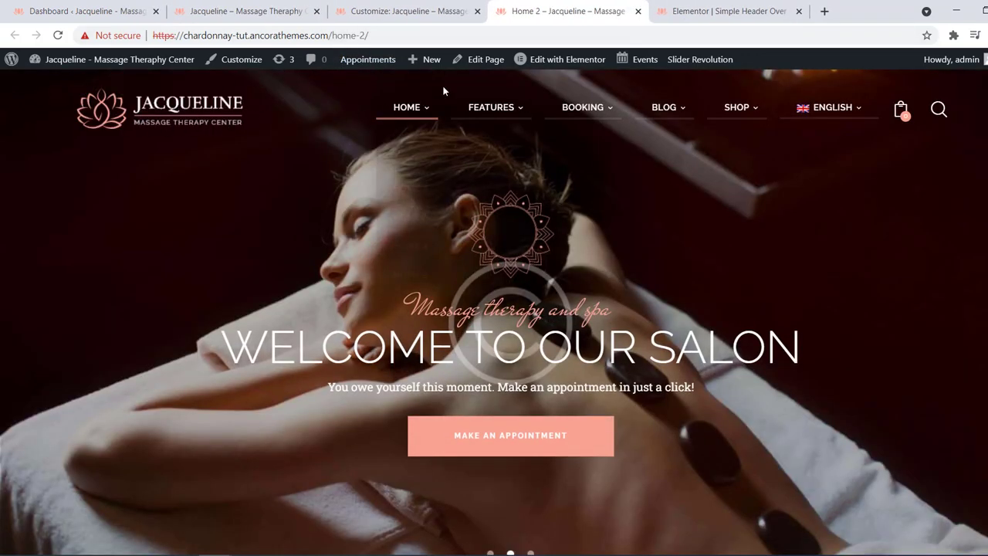
pyautogui.click(568, 59)
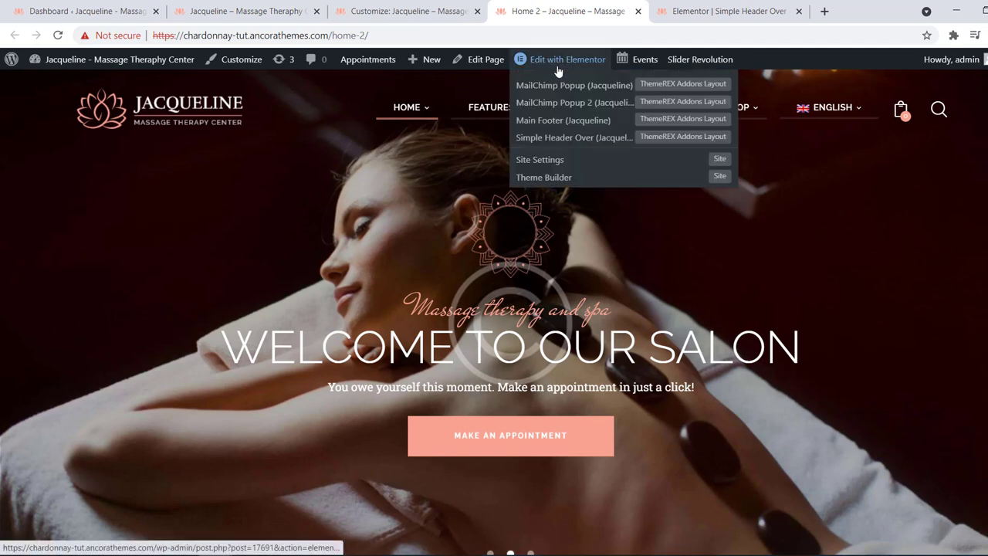
pyautogui.rightClick(548, 136)
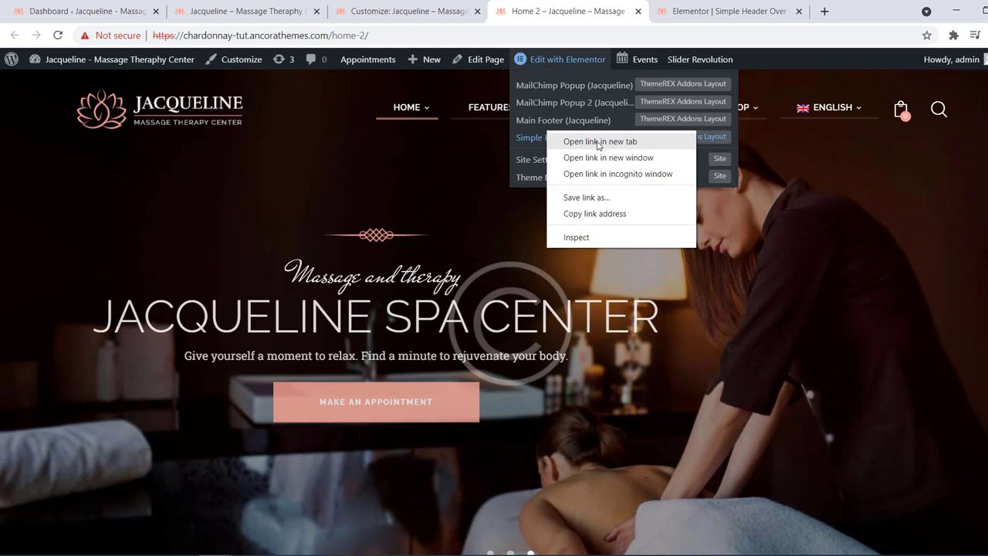
# In the Simple Header Over layout, bring up the Edit Layouts: Logo settings.
pyautogui.click(598, 142)
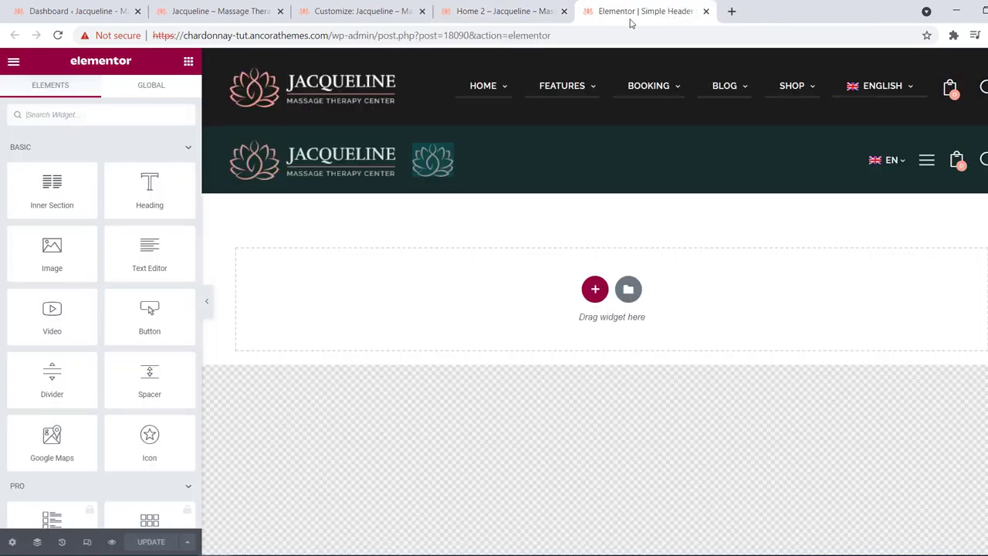
pyautogui.click(312, 87)
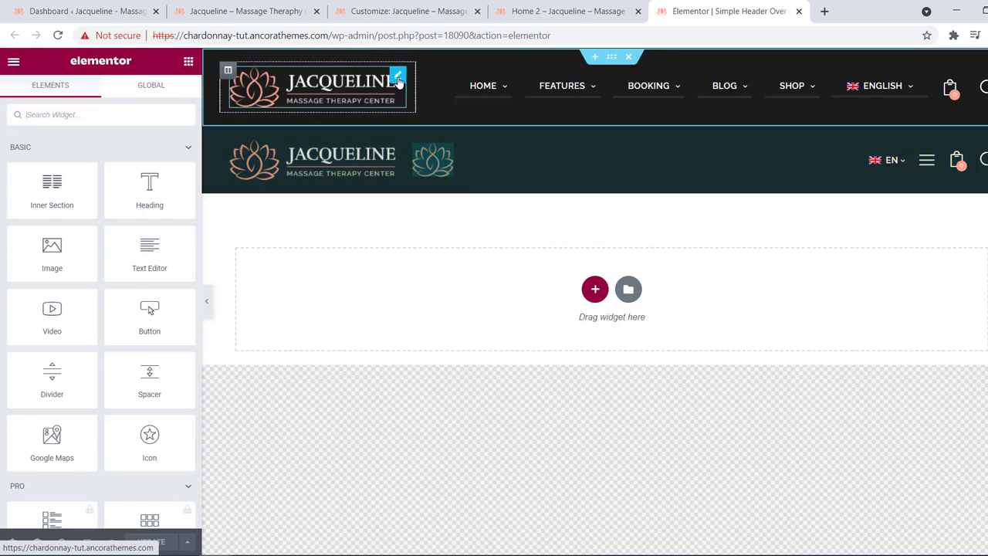
pyautogui.click(316, 86)
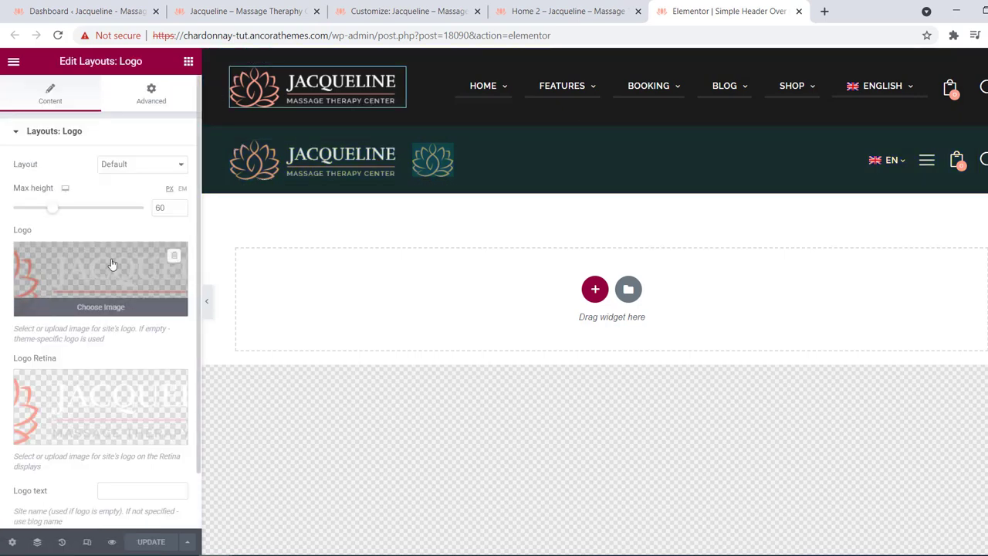
# Insert the LogoName image from the Media Library as the desktop header logo.
pyautogui.click(101, 305)
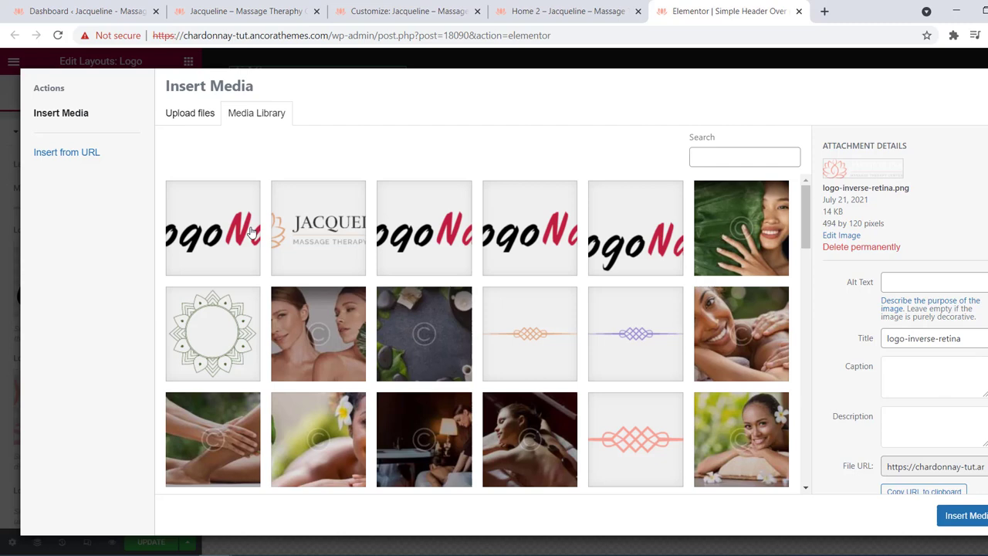
pyautogui.moveTo(561, 404)
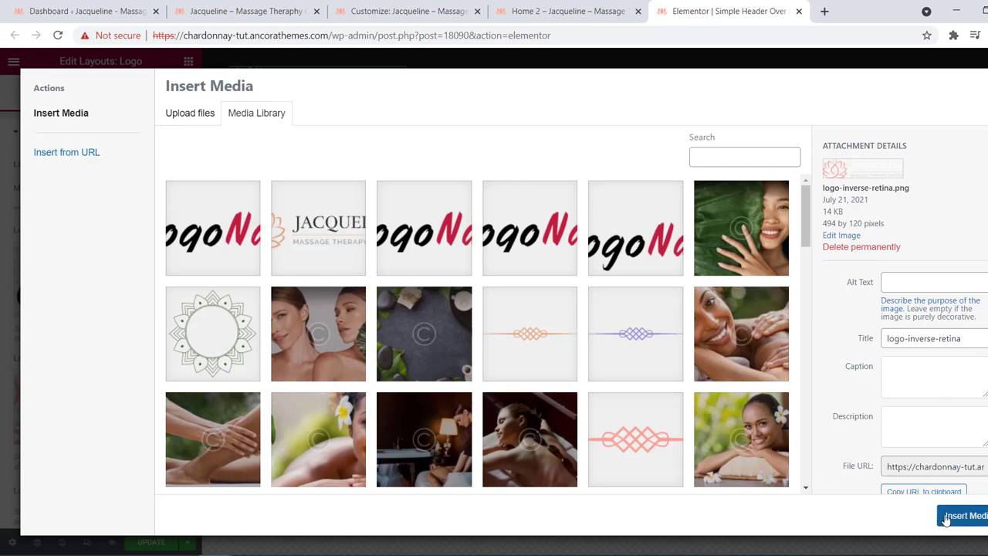
pyautogui.click(963, 515)
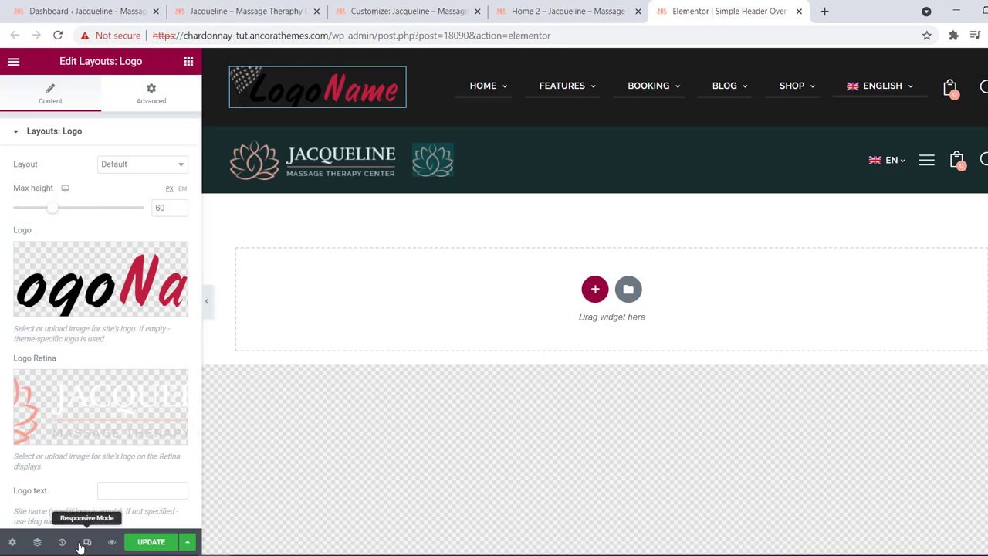
# Switch the Elementor preview to Responsive Mode on the Mobile device.
pyautogui.click(86, 542)
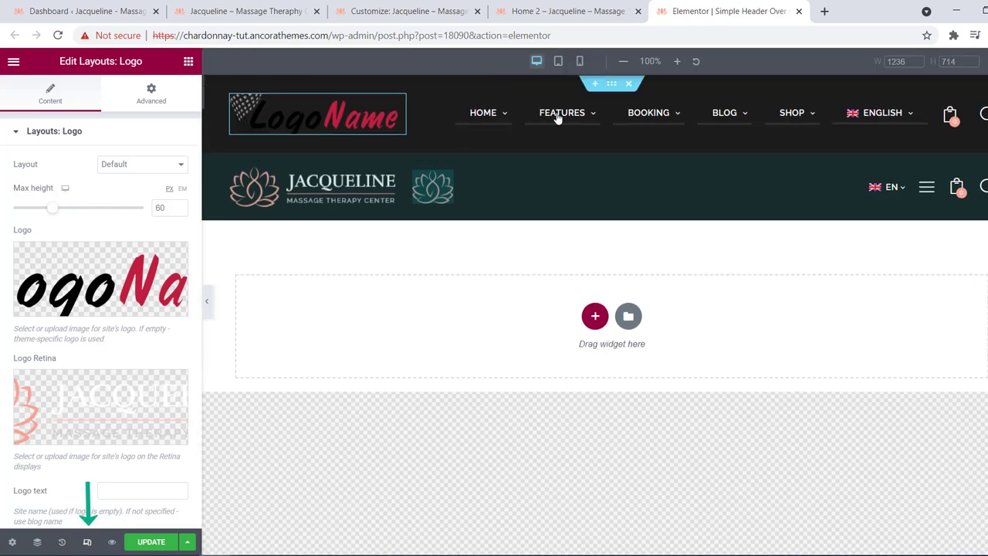
pyautogui.moveTo(580, 61)
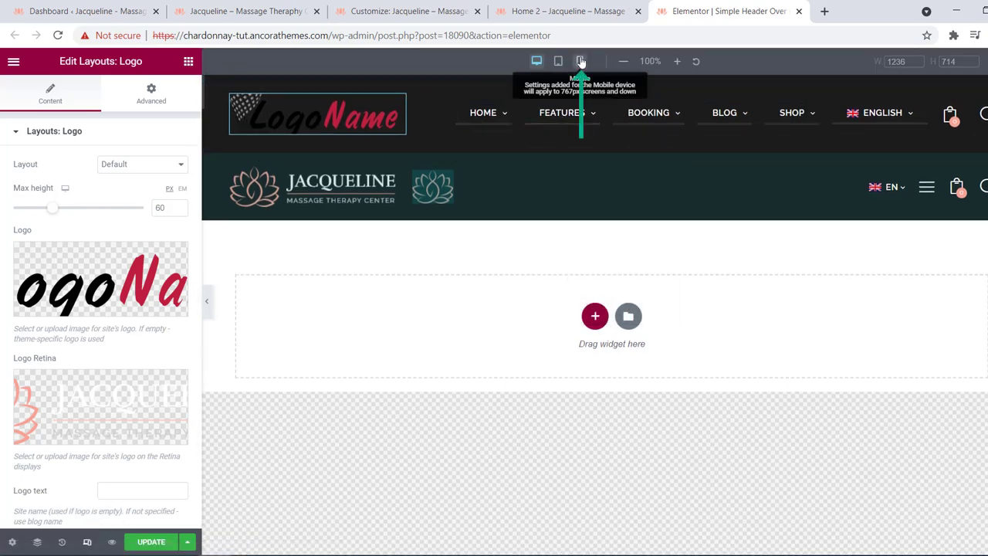
pyautogui.click(580, 61)
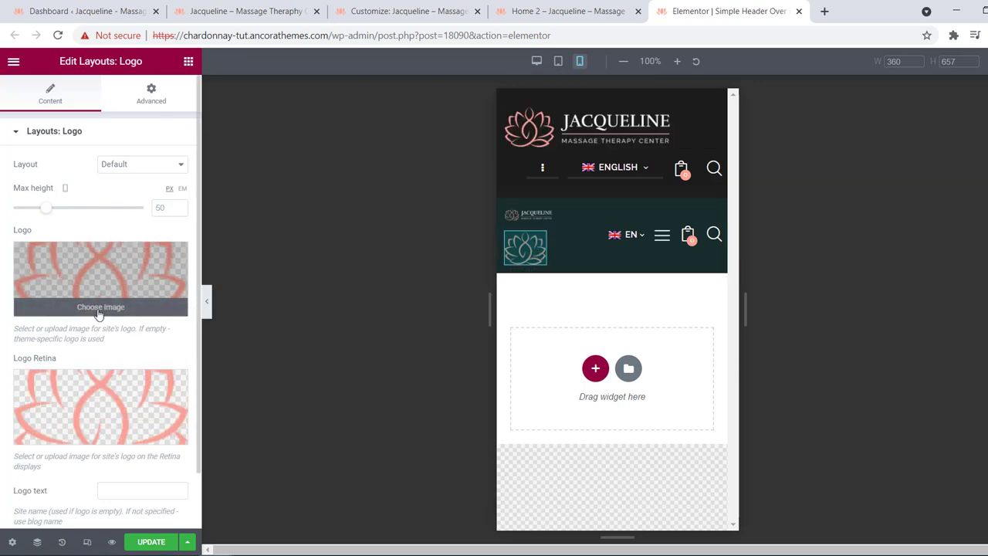
# Insert the LogoName image from the Media Library as the mobile header logo.
pyautogui.click(101, 305)
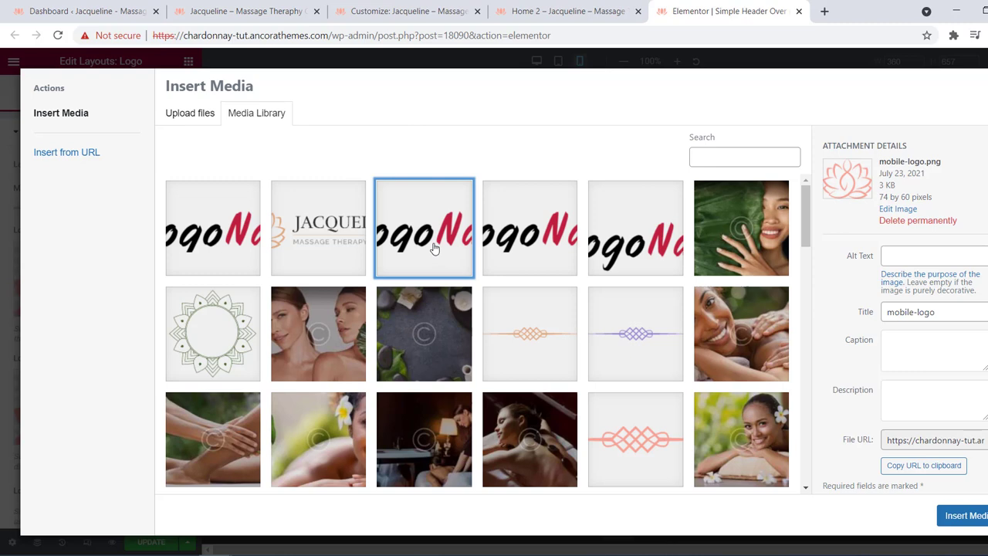
pyautogui.click(423, 227)
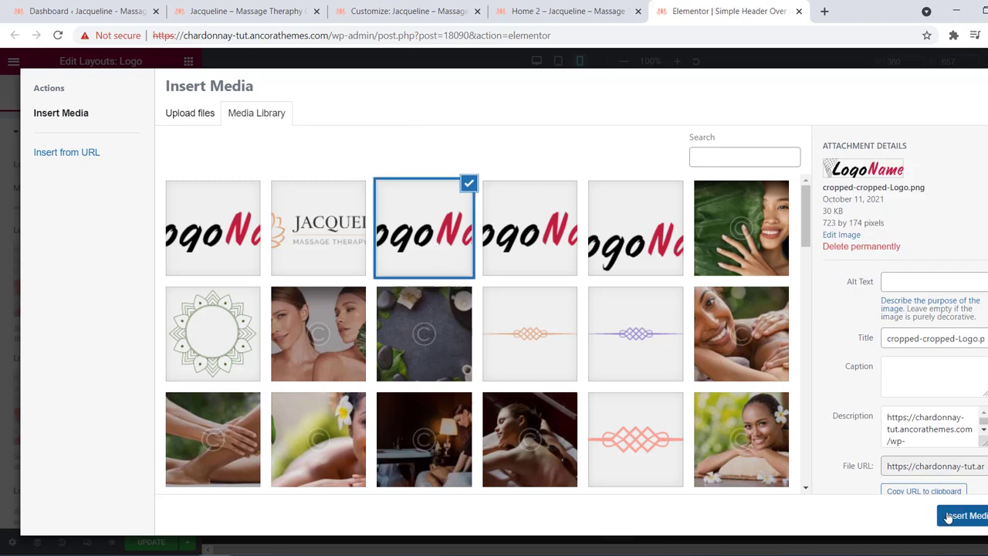
pyautogui.click(963, 516)
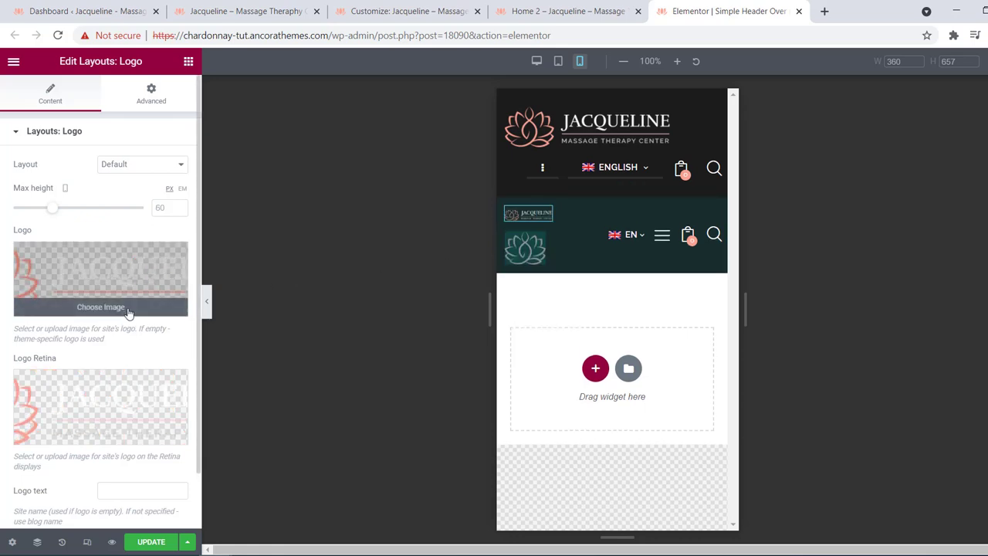
pyautogui.click(100, 306)
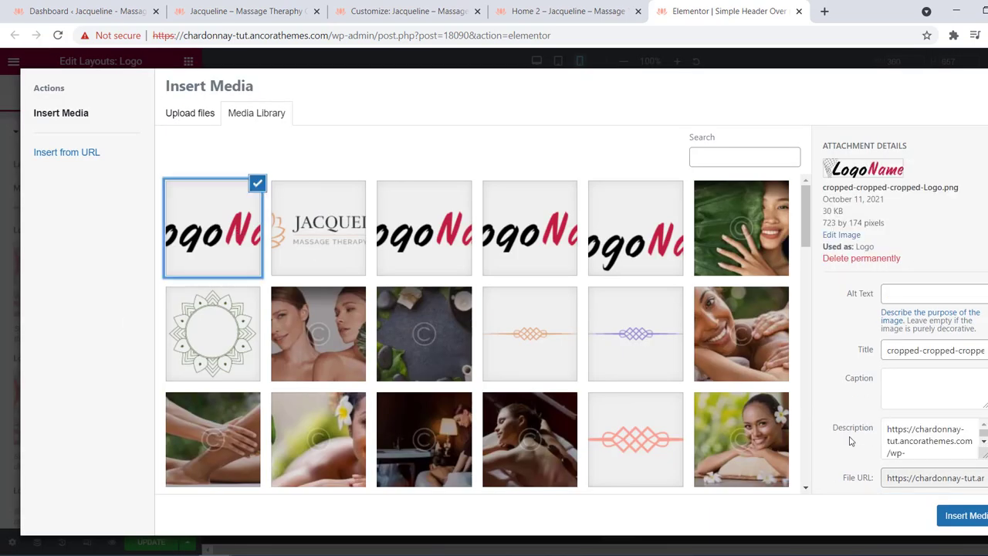
pyautogui.click(963, 515)
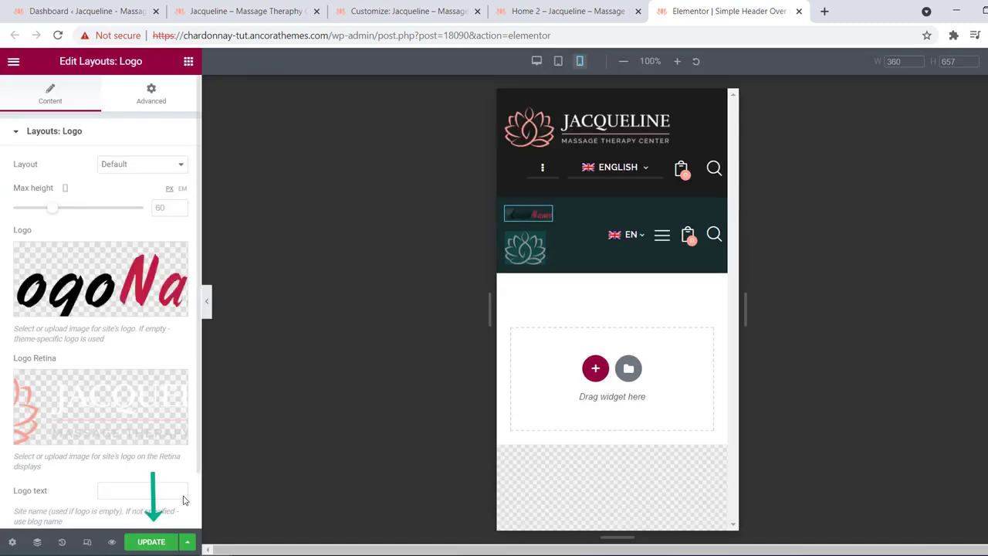
# Update the header layout and reload the Home 2 page to check the logo.
pyautogui.click(151, 541)
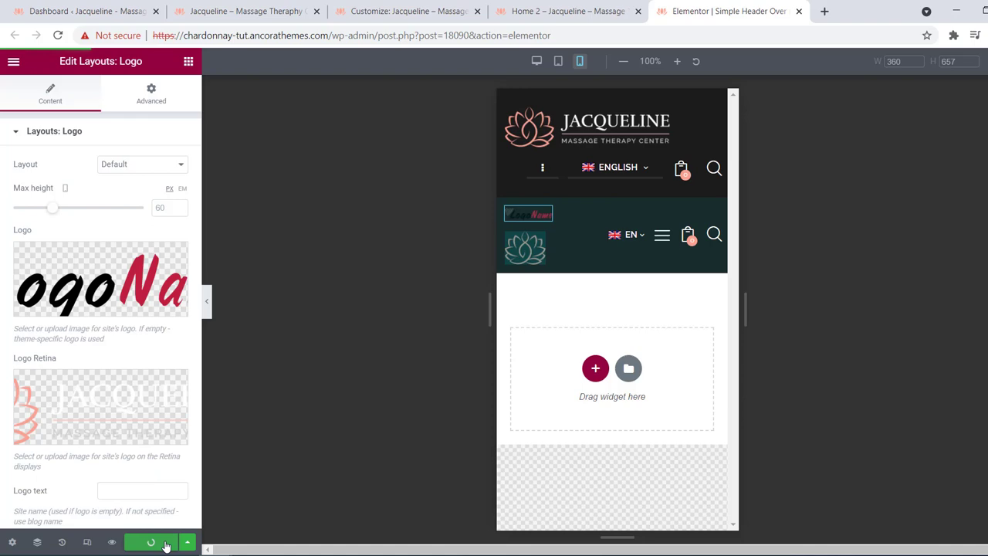
pyautogui.click(151, 540)
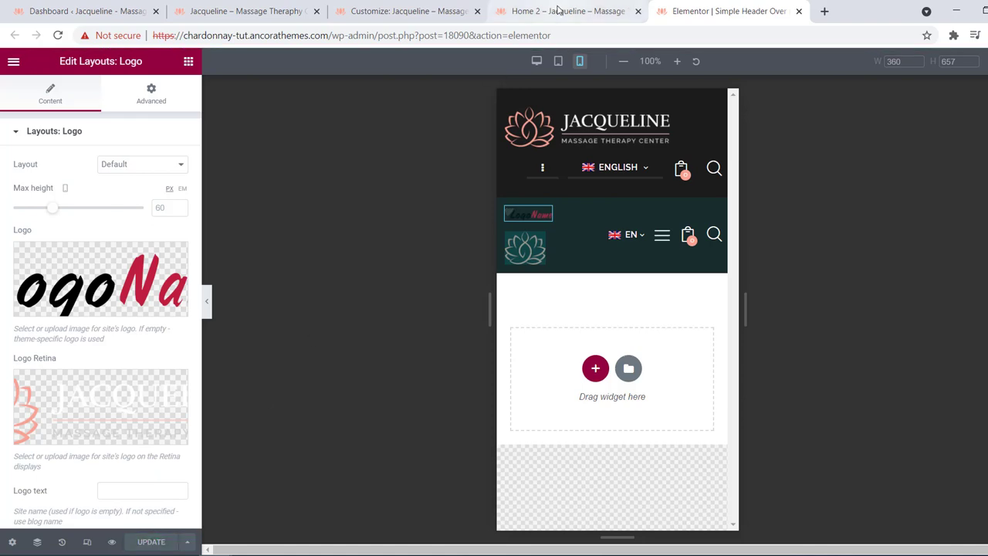
pyautogui.click(568, 11)
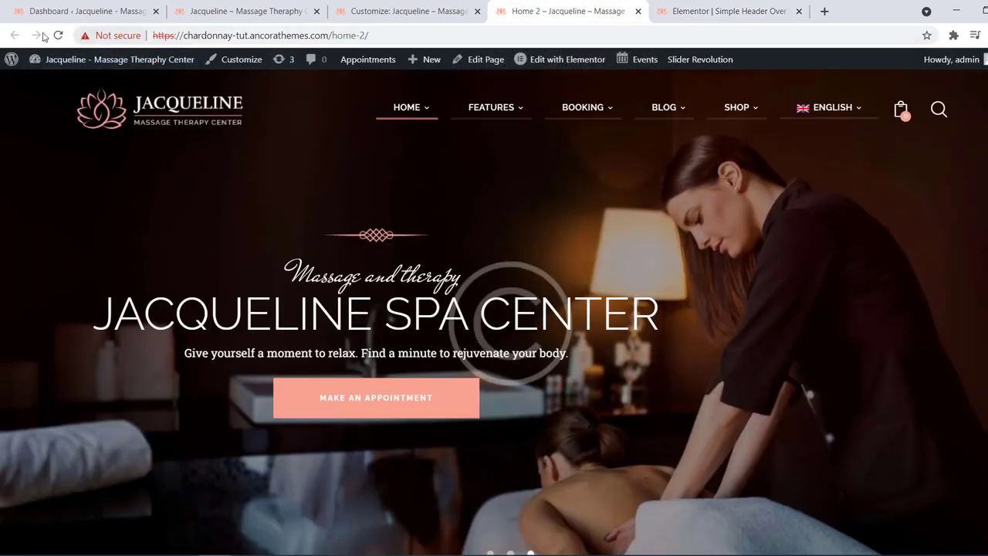